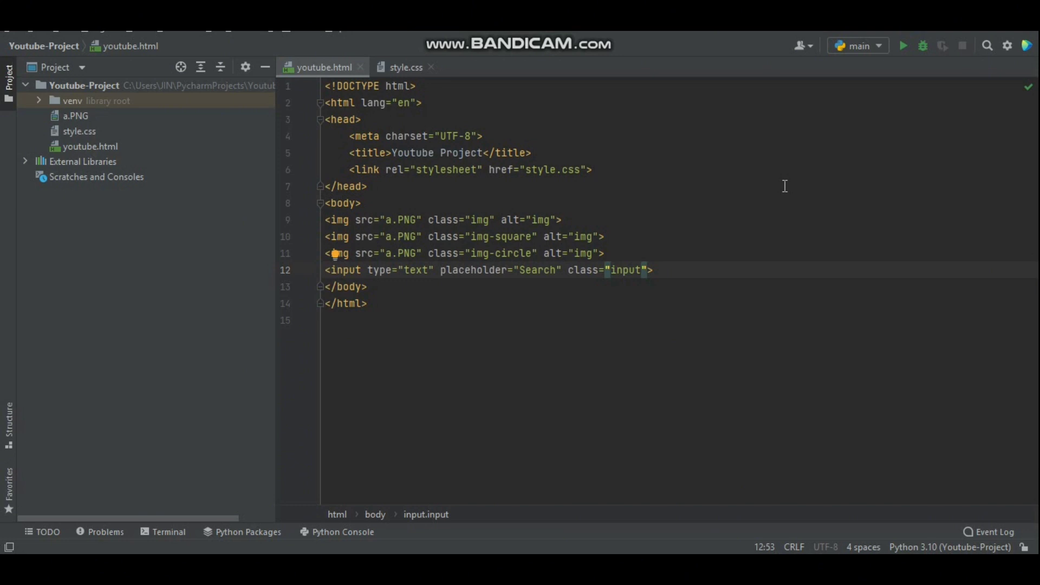
{"action": "mouse_move", "coordinate": [737, 137]}
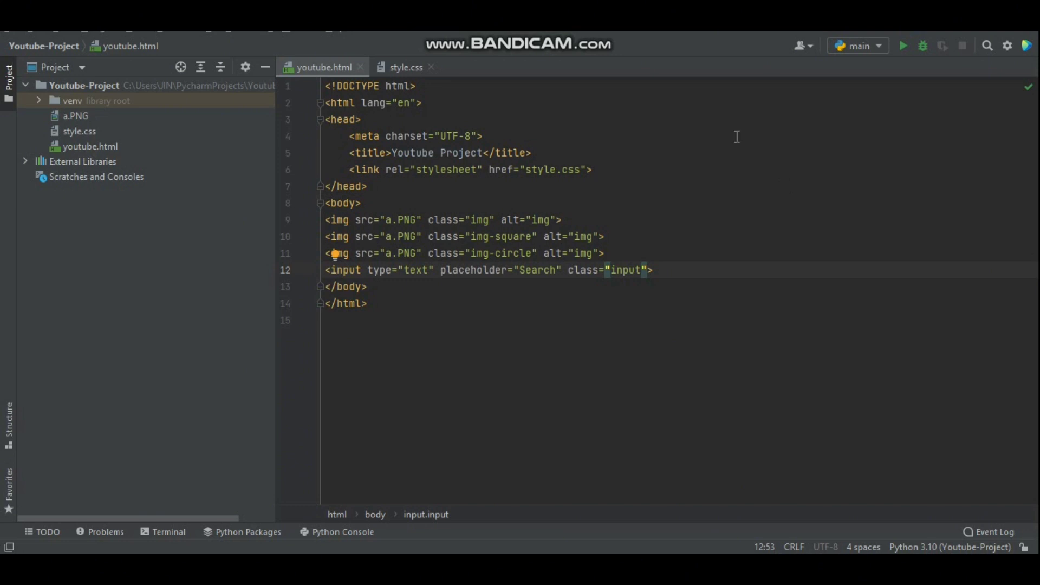
Step: In style.css, begin a second box-shadow declaration on line 26 of the .input rule
{"action": "left_click", "coordinate": [404, 66]}
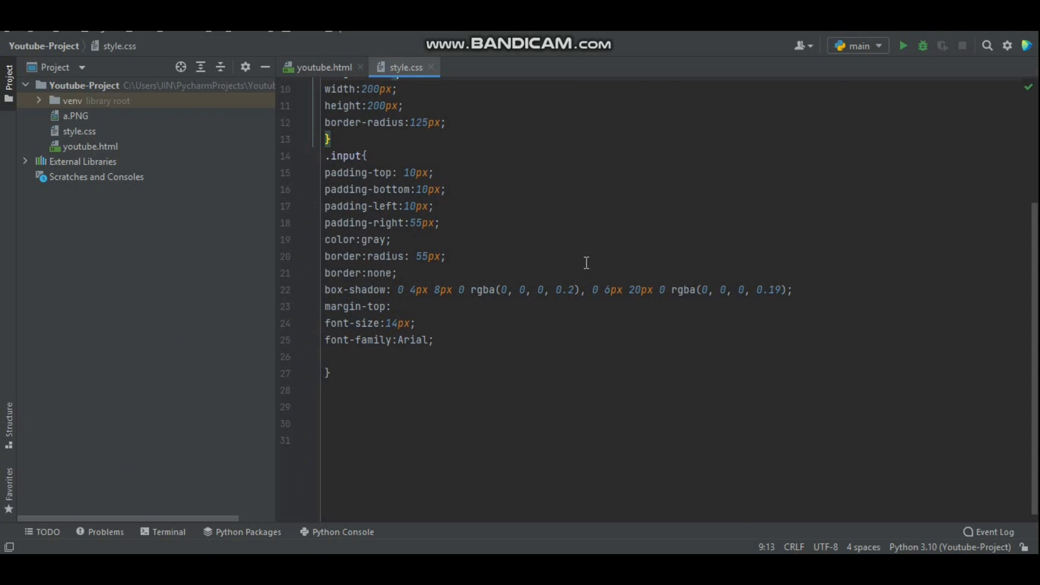
{"action": "mouse_move", "coordinate": [869, 63]}
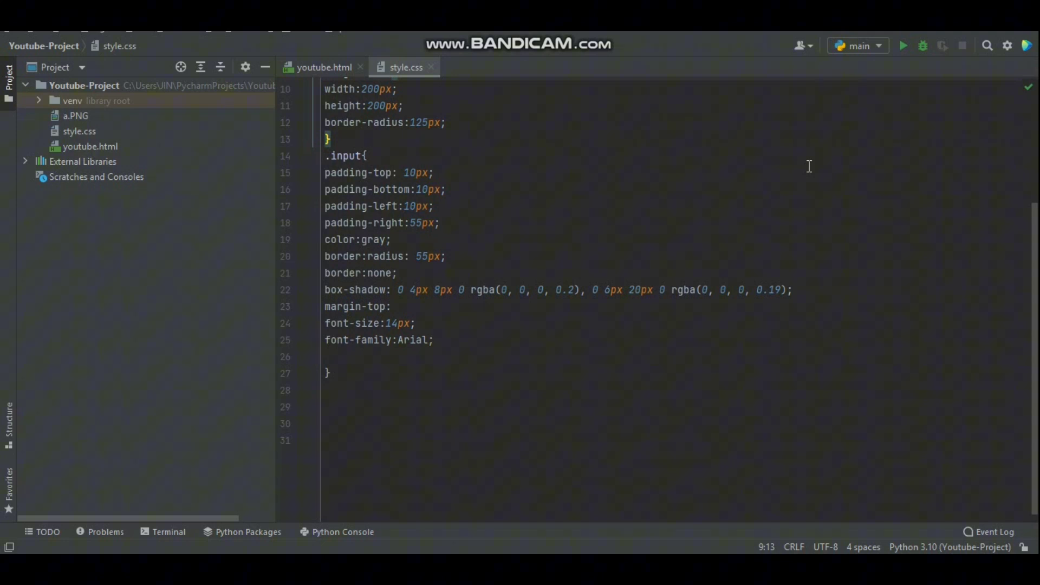
{"action": "type", "text": "box-shadow:        ;"}
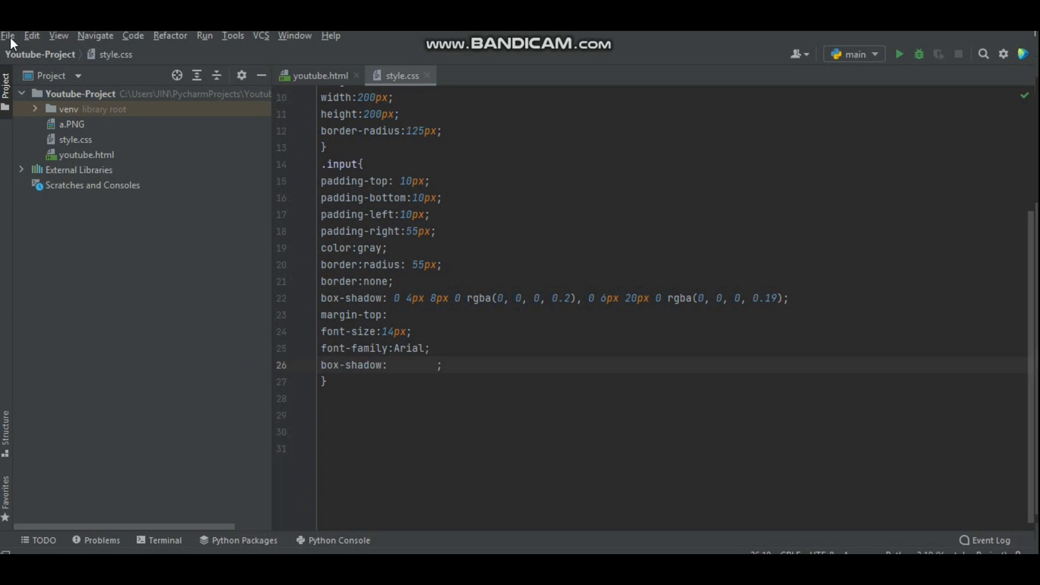
Step: Search the Plugins marketplace in File > Settings for 'webcalm'
{"action": "left_click", "coordinate": [8, 36]}
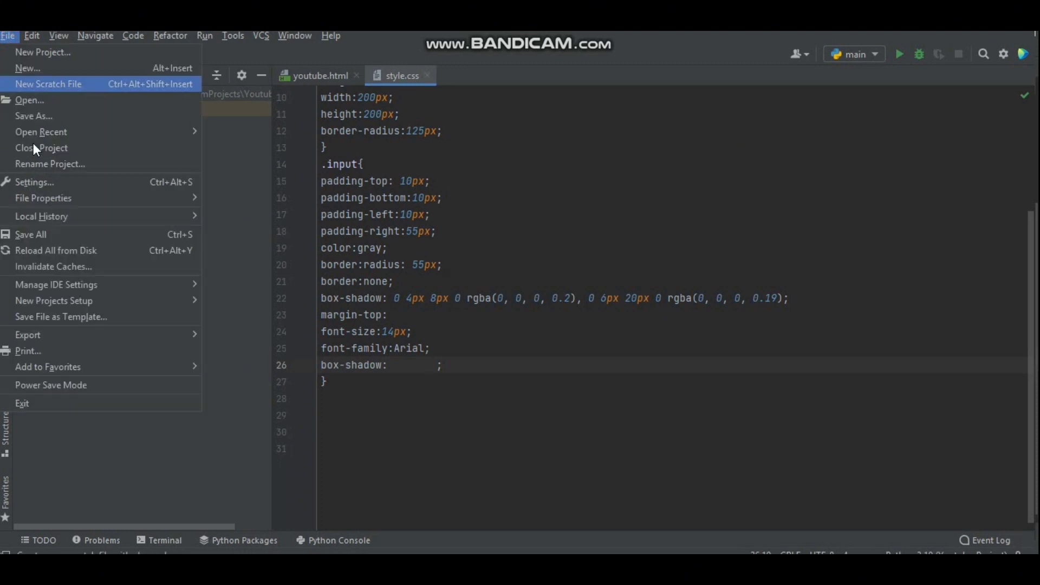
{"action": "left_click", "coordinate": [33, 182]}
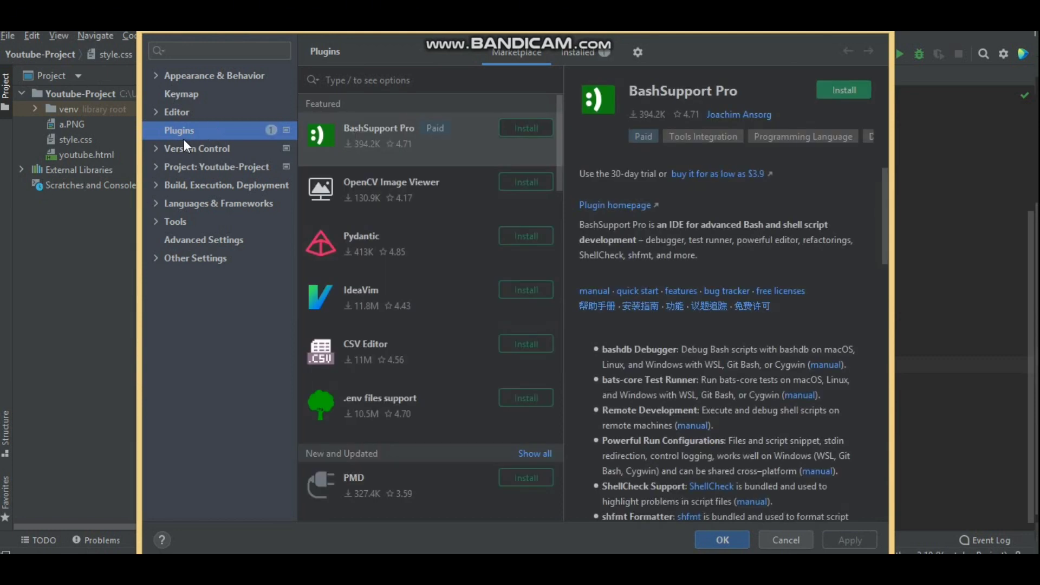
{"action": "mouse_move", "coordinate": [503, 70]}
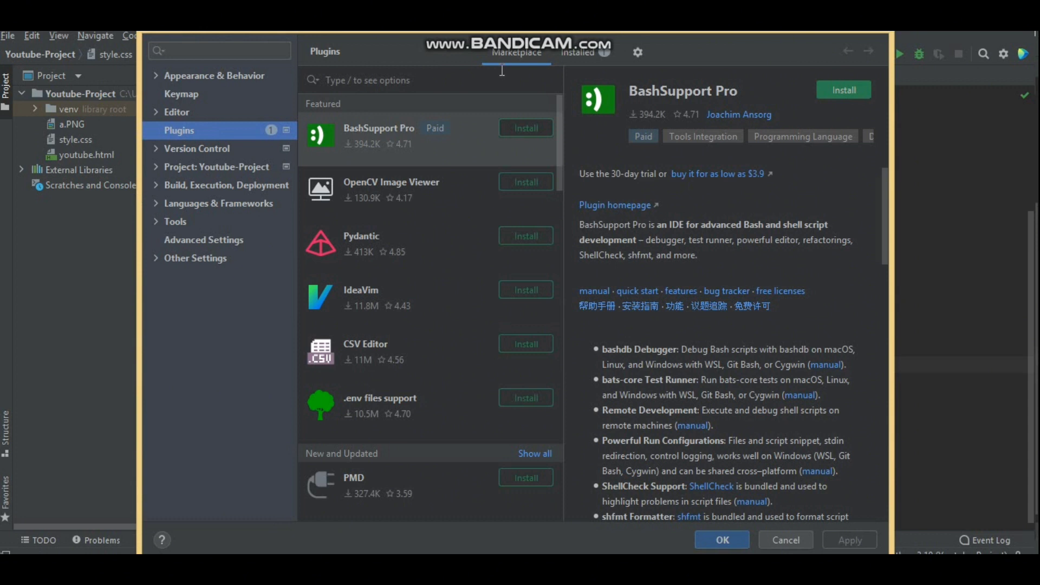
{"action": "mouse_move", "coordinate": [500, 82]}
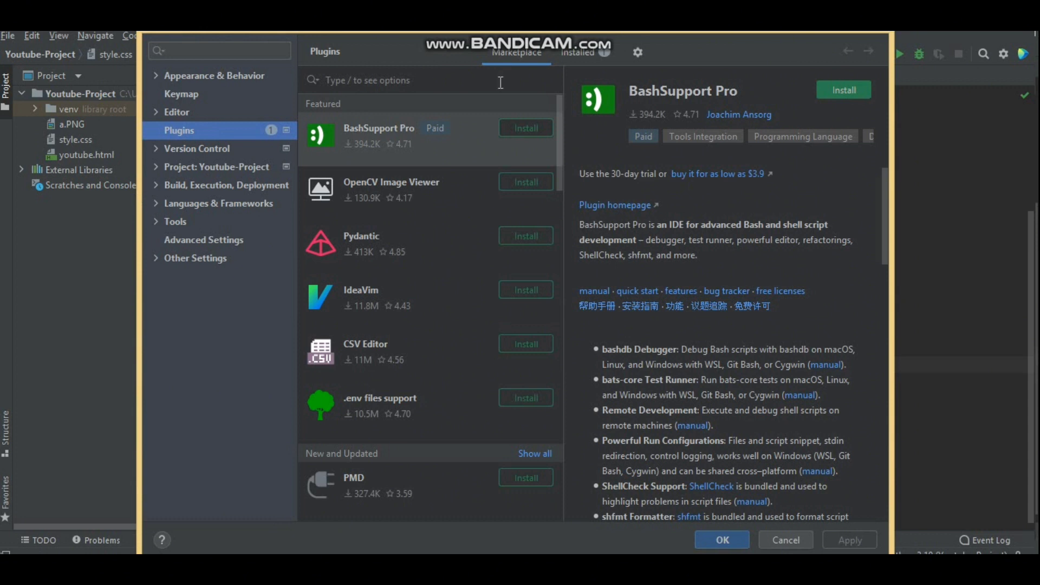
{"action": "type", "text": "webcalm"}
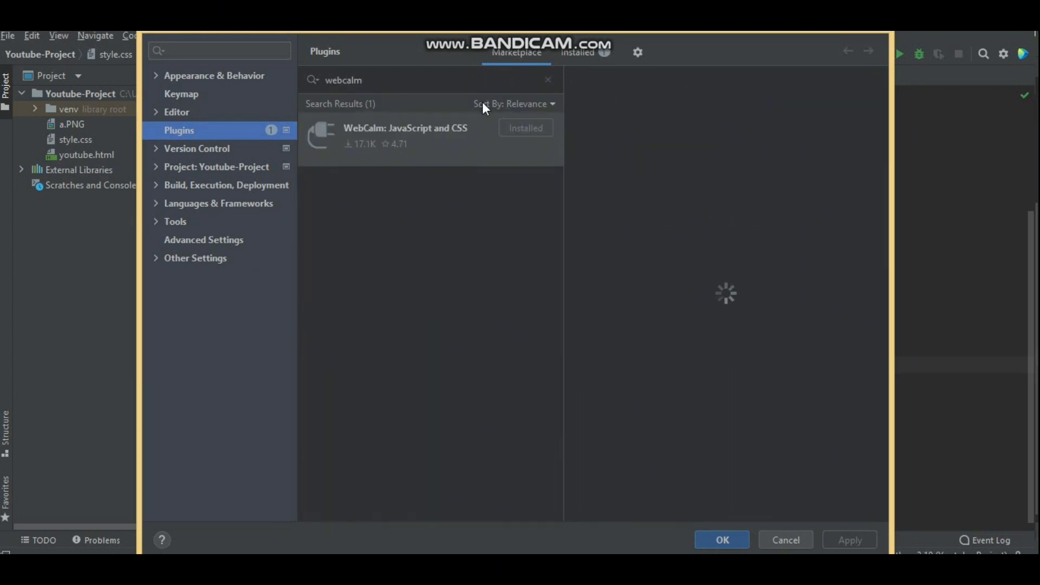
Step: View the WebCalm: JavaScript and CSS plugin details, then list the installed plugins
{"action": "left_click", "coordinate": [404, 132]}
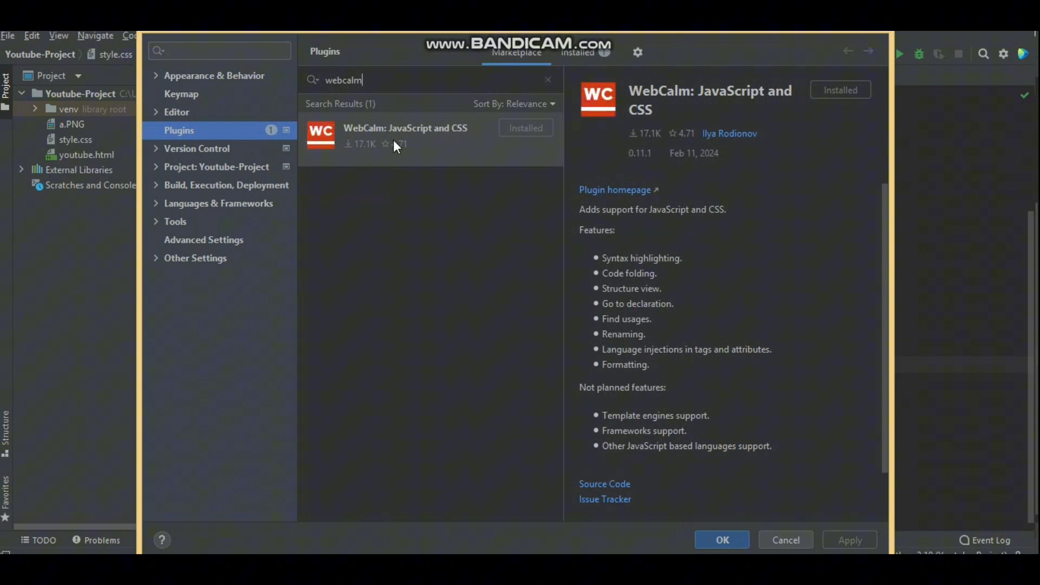
{"action": "mouse_move", "coordinate": [603, 118]}
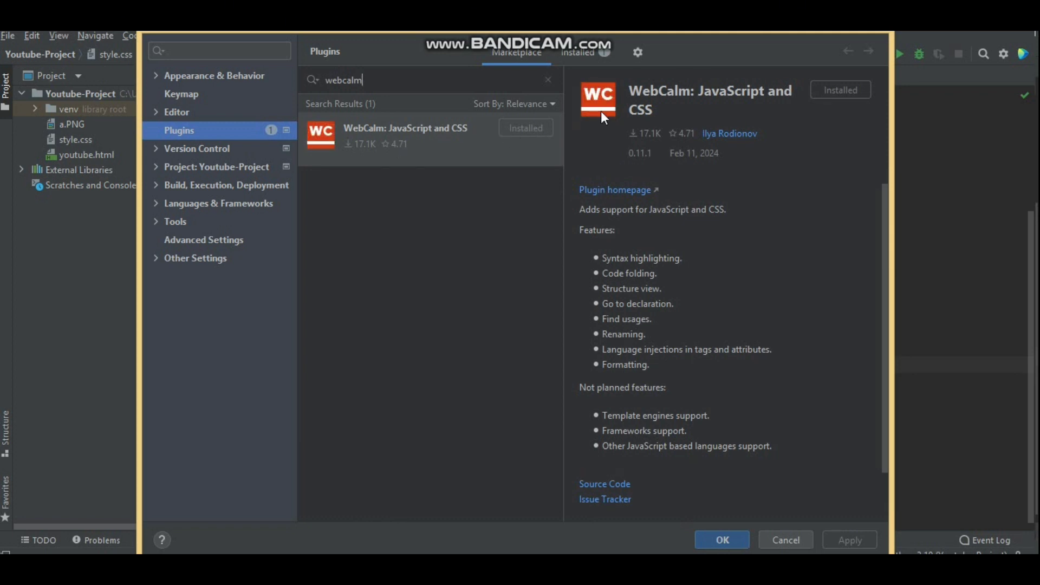
{"action": "mouse_move", "coordinate": [792, 129]}
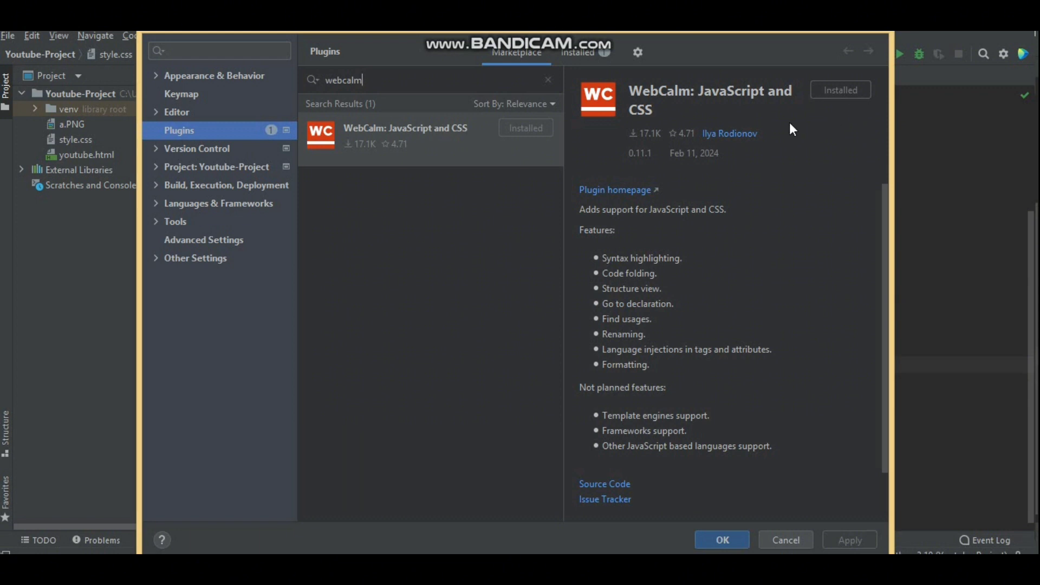
{"action": "left_click", "coordinate": [581, 52]}
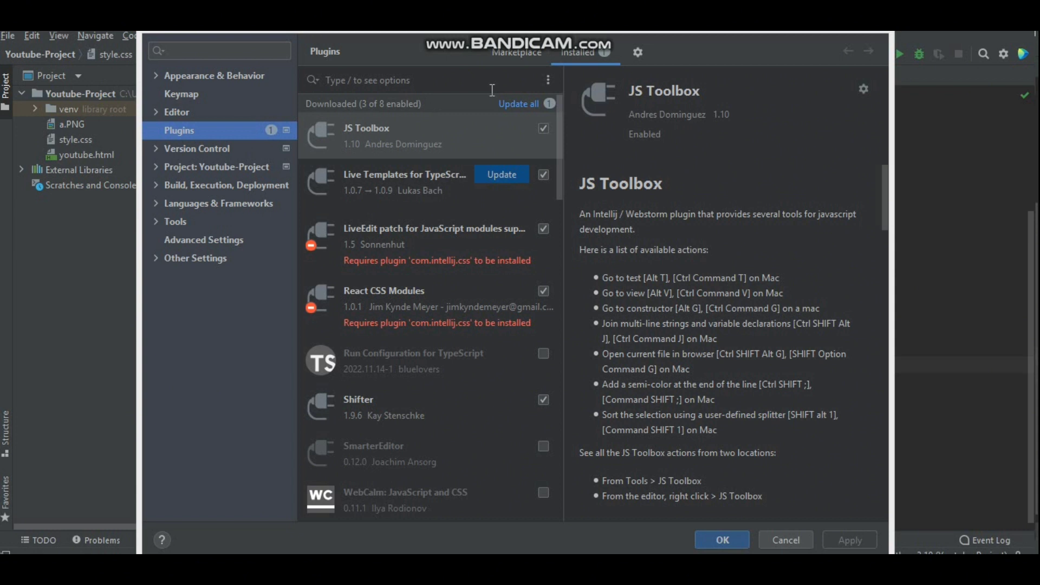
Step: Tick WebCalm: JavaScript and CSS in the Installed plugins list, then apply and close settings
{"action": "scroll", "scroll_direction": "down", "scroll_amount": 3}
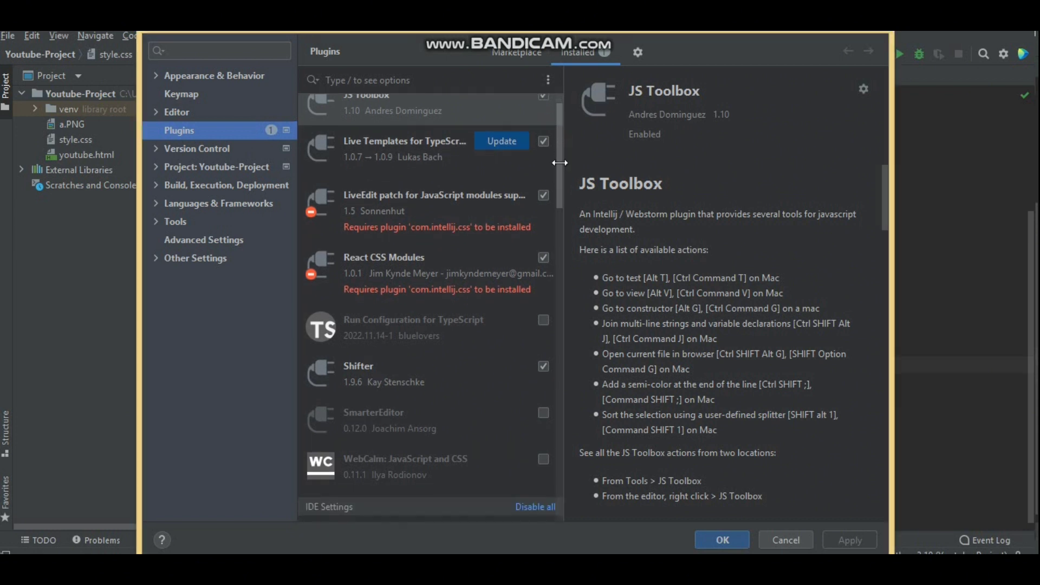
{"action": "scroll", "scroll_direction": "down", "scroll_amount": 3}
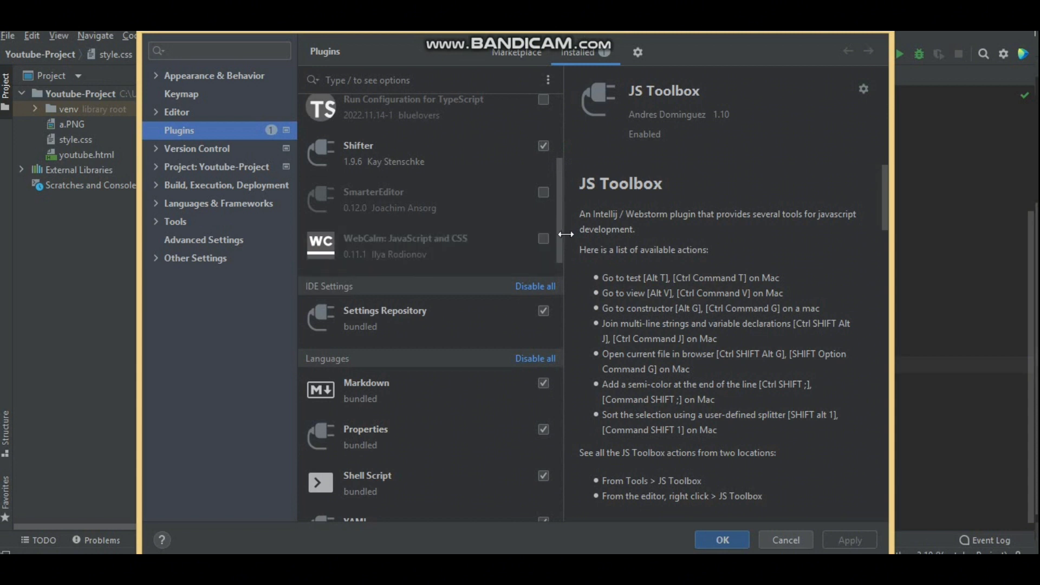
{"action": "left_click", "coordinate": [406, 247]}
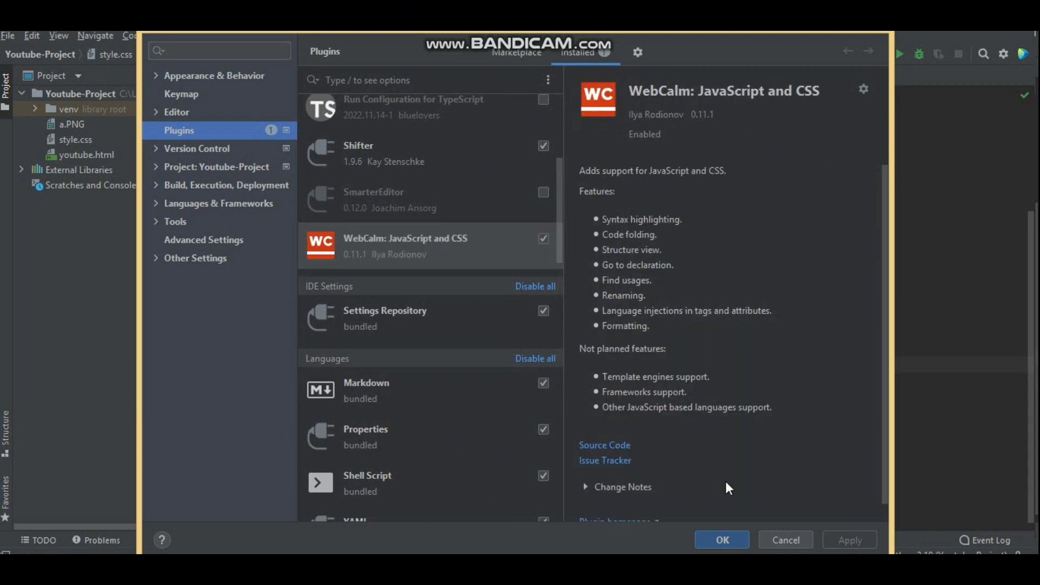
{"action": "left_click", "coordinate": [851, 539]}
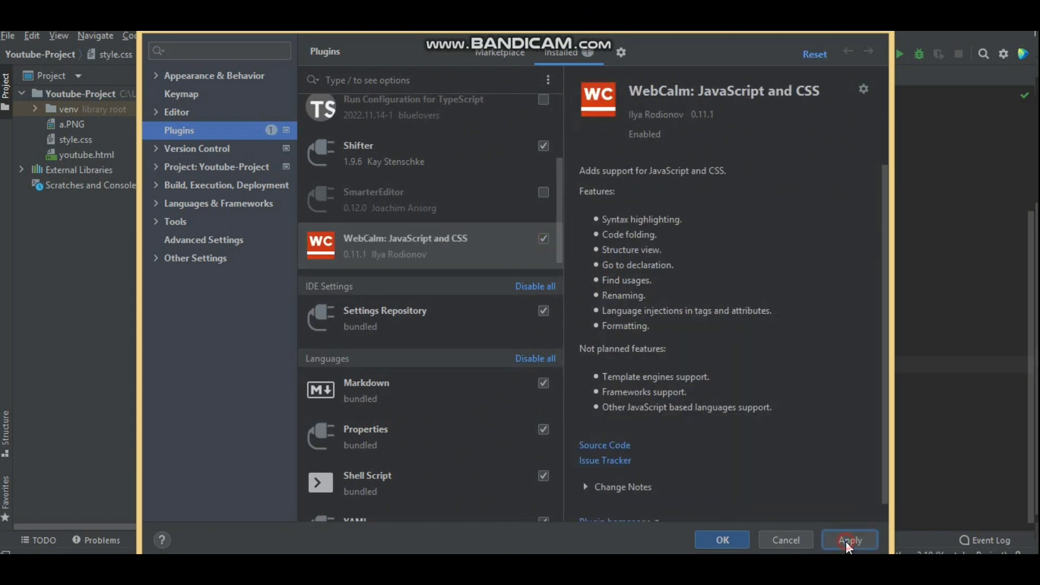
{"action": "left_click", "coordinate": [850, 540]}
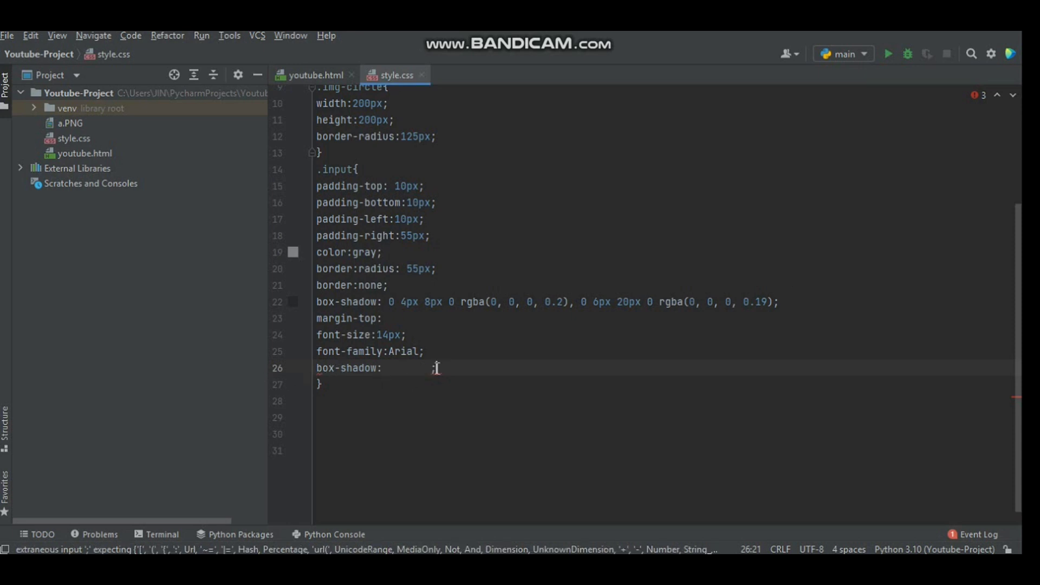
Step: On a new line, accept the box-shadow completion and enter '5px 6px 6 rgba'
{"action": "key", "text": "Enter"}
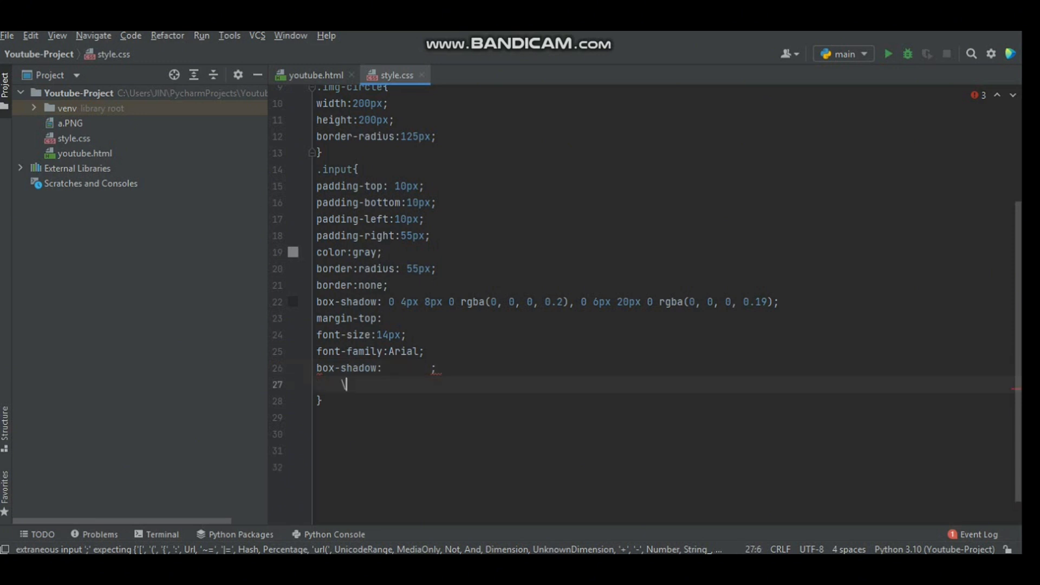
{"action": "type", "text": "bo"}
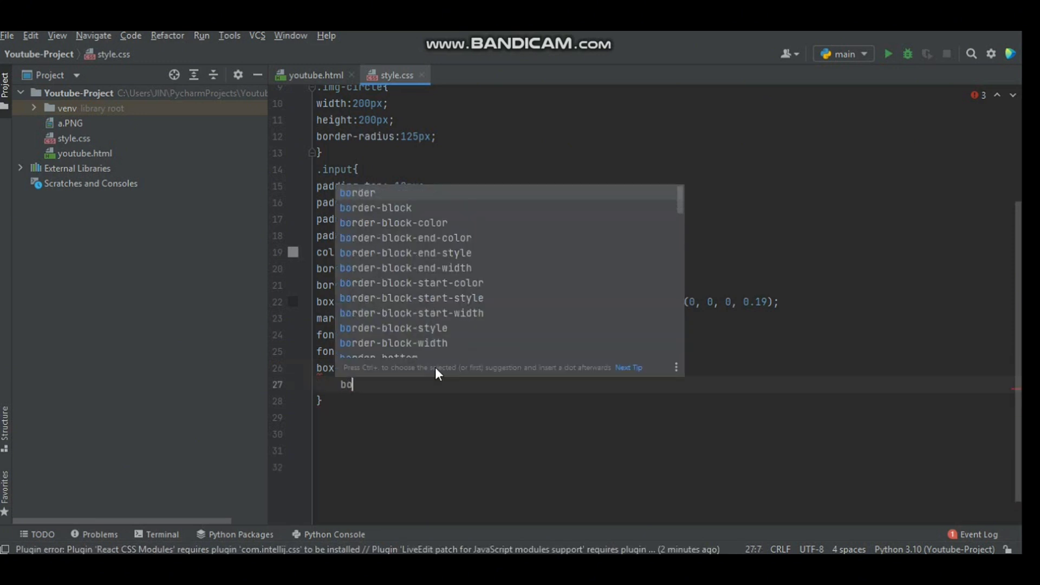
{"action": "mouse_move", "coordinate": [436, 246]}
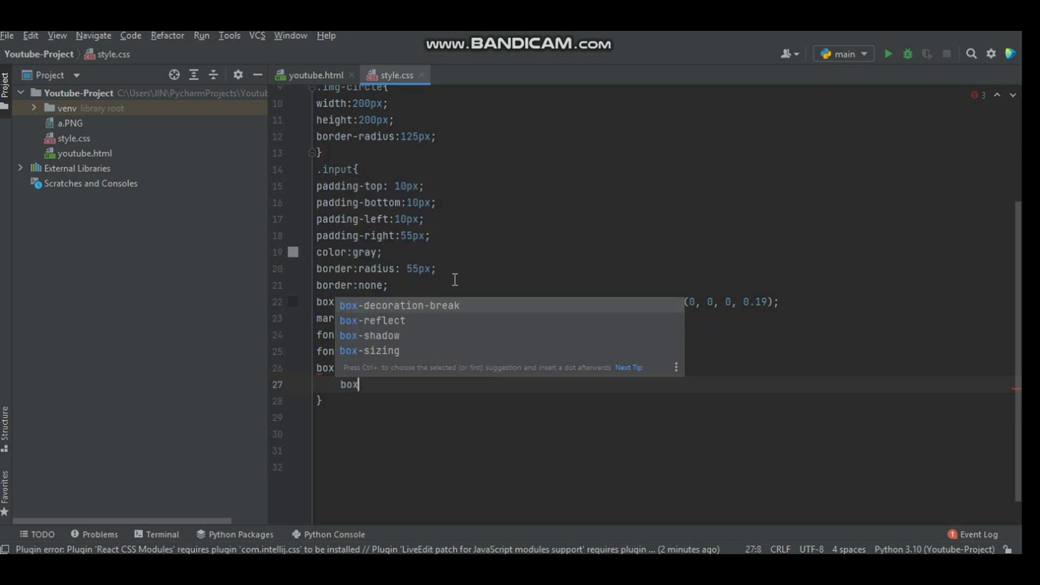
{"action": "key", "text": "Down"}
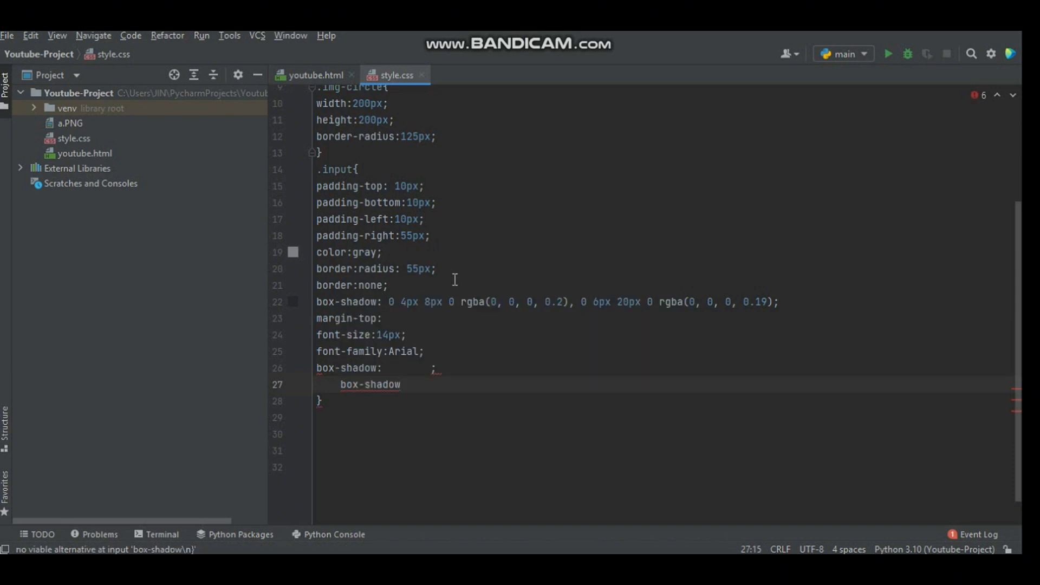
{"action": "type", "text": ":"}
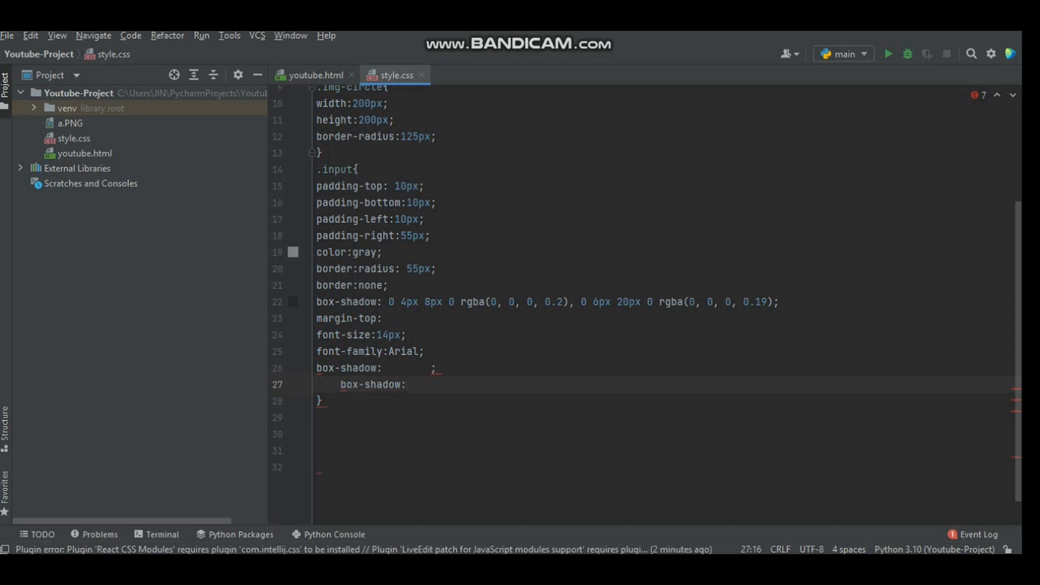
{"action": "type", "text": "rgba;"}
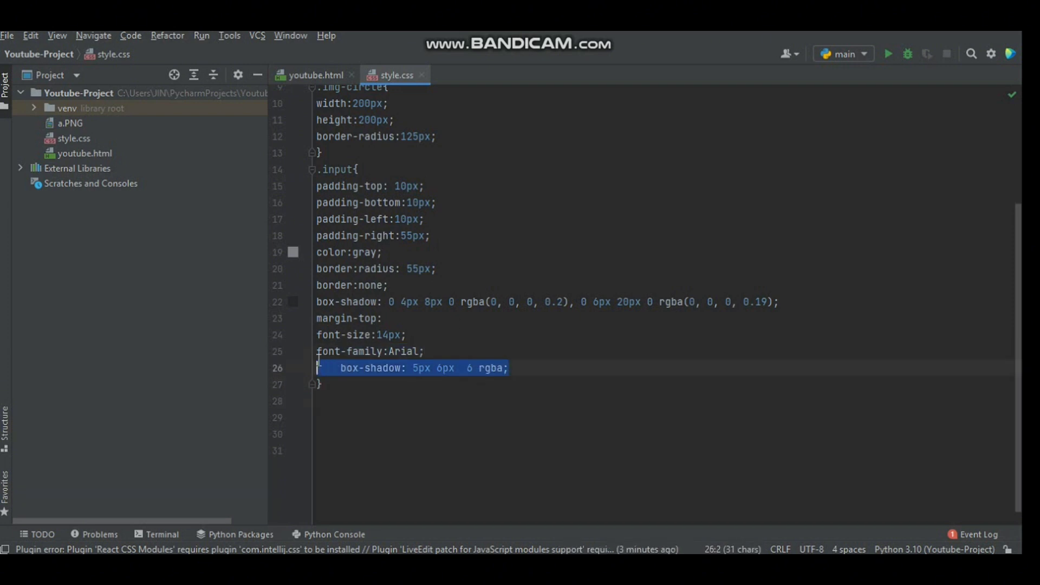
Step: Delete the box-shadow line, trial-type border-bottom-left-radius:5px;, and undo to a blank line
{"action": "key", "text": "Delete"}
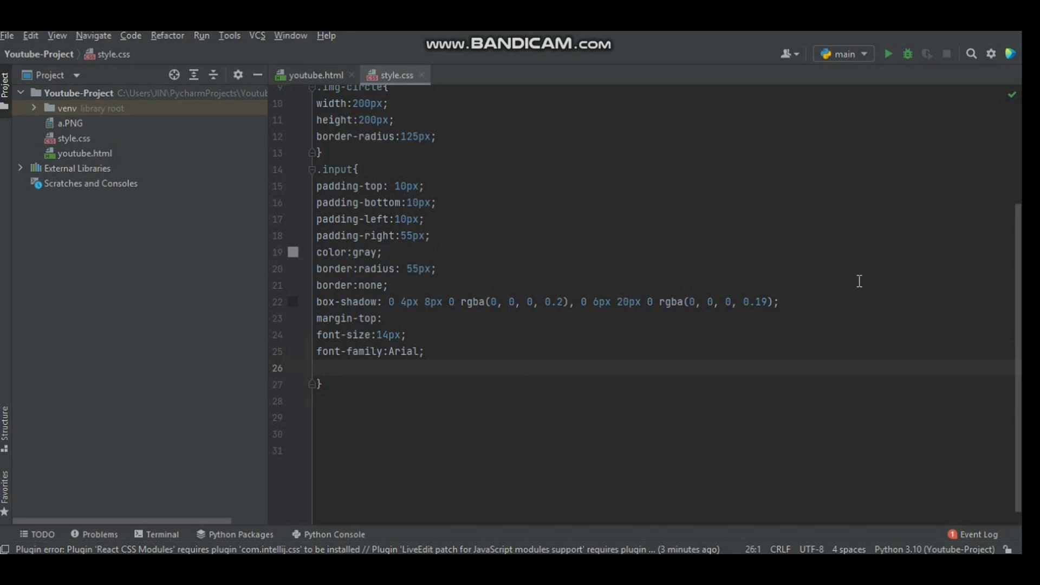
{"action": "type", "text": "border-bottom-left-radius:5px;"}
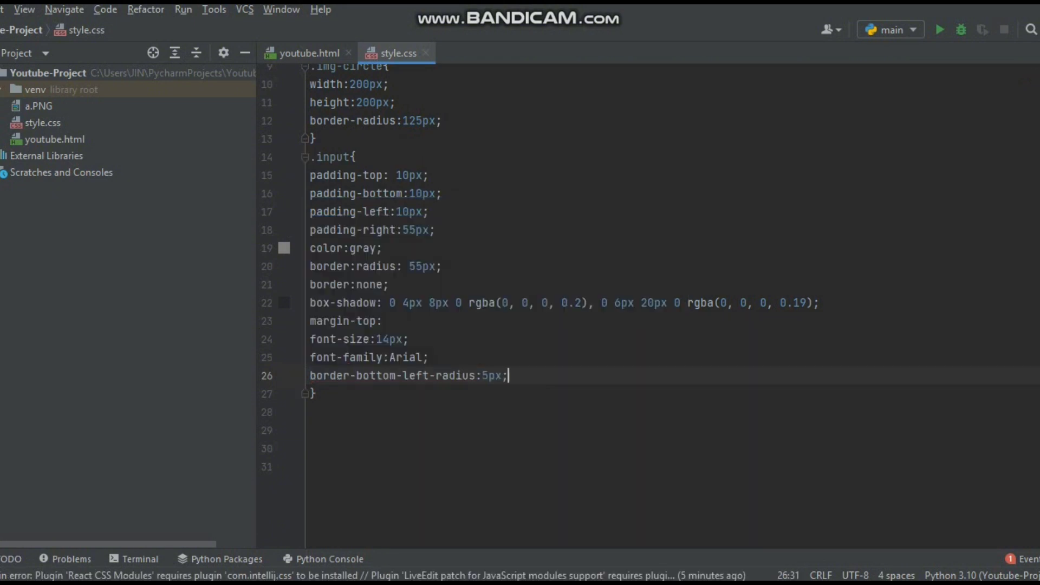
{"action": "type", "text": "di"}
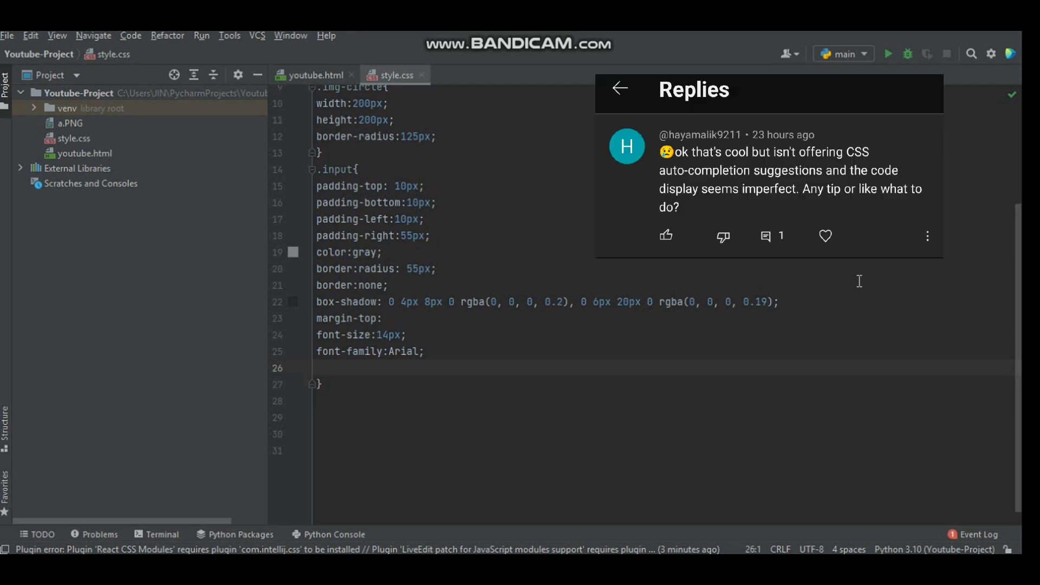
{"action": "left_click", "coordinate": [620, 88]}
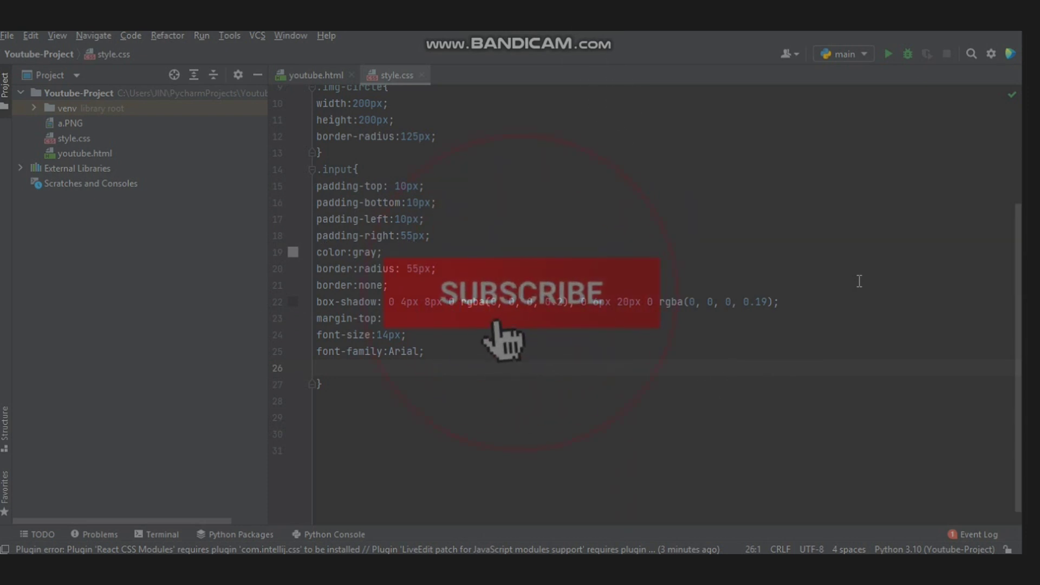
{"action": "left_click", "coordinate": [520, 291]}
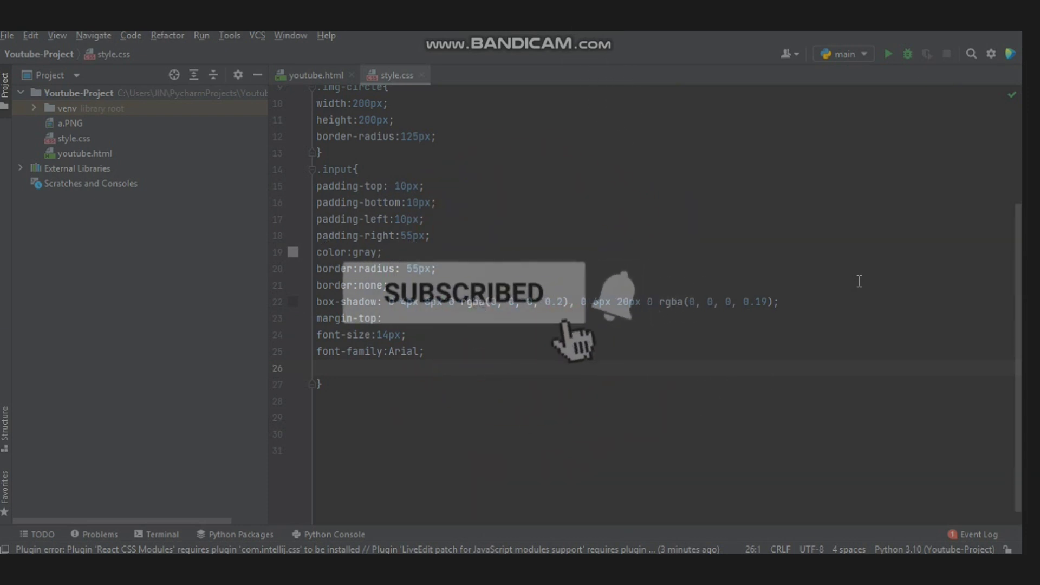